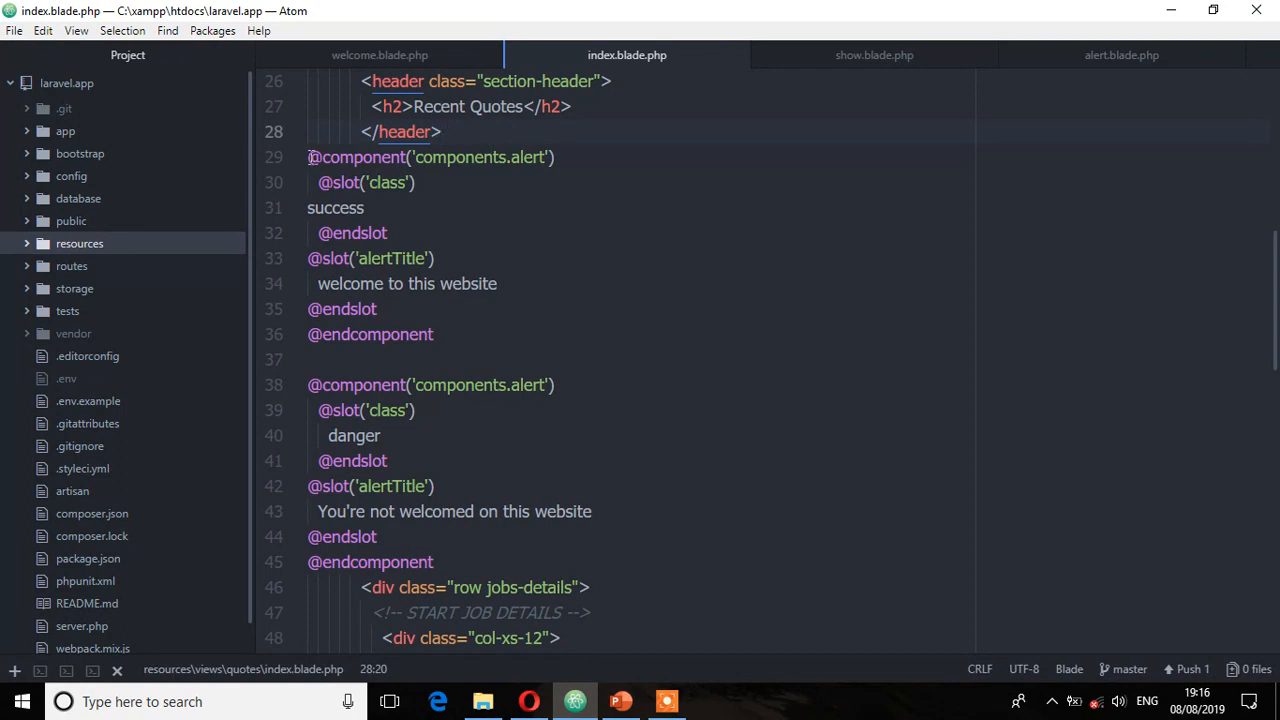
# Step: Select the whole success alert component and open blank lines above it below the header
pyautogui.click(436, 334)
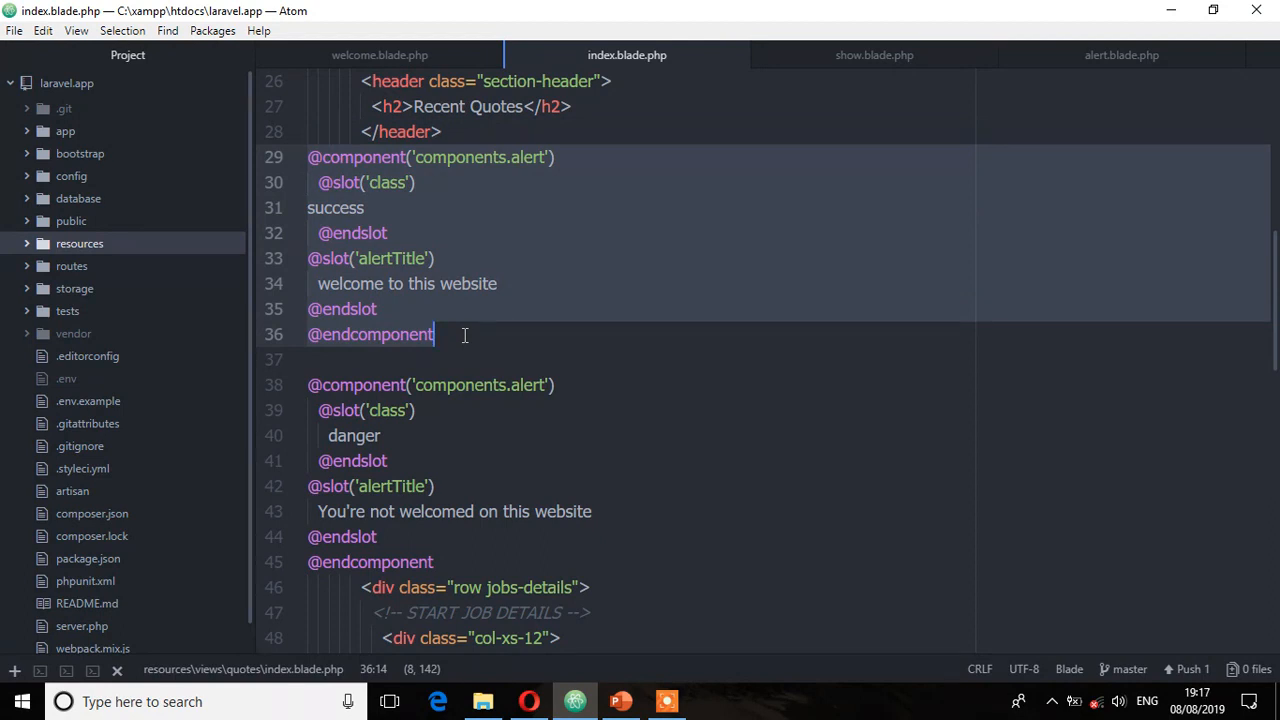
pyautogui.click(464, 132)
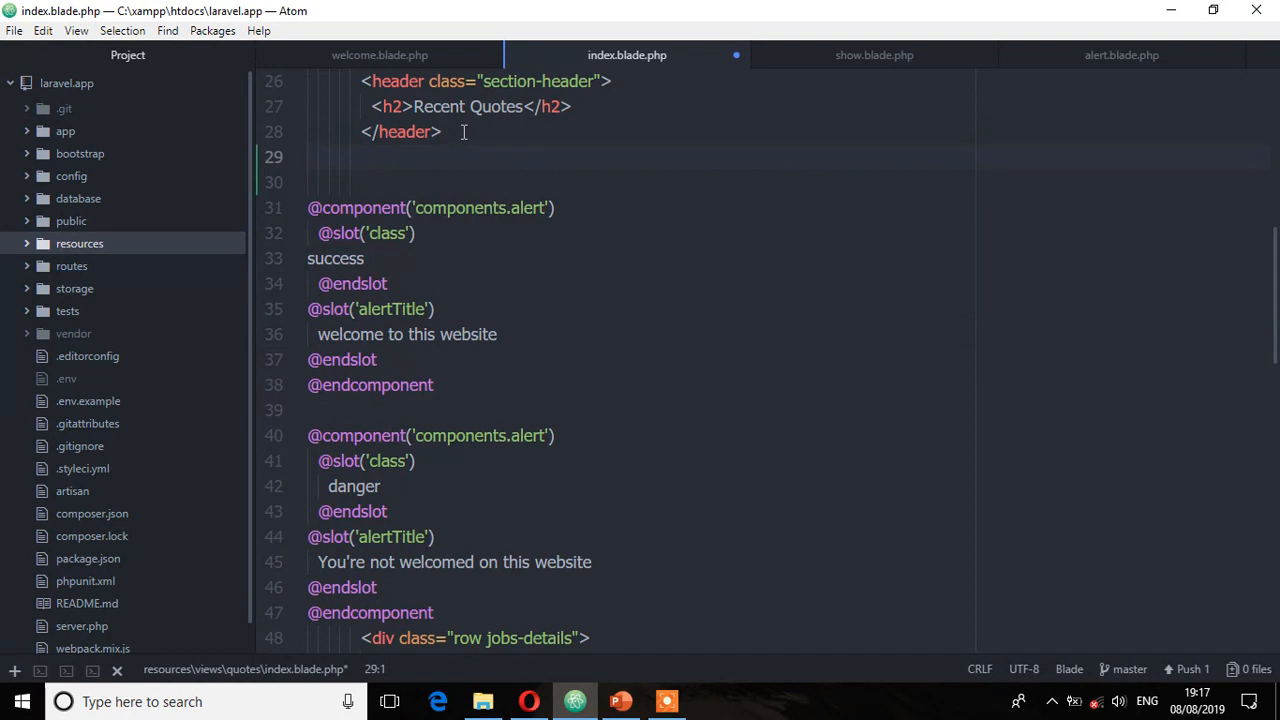
pyautogui.write("@auth( ('admin")
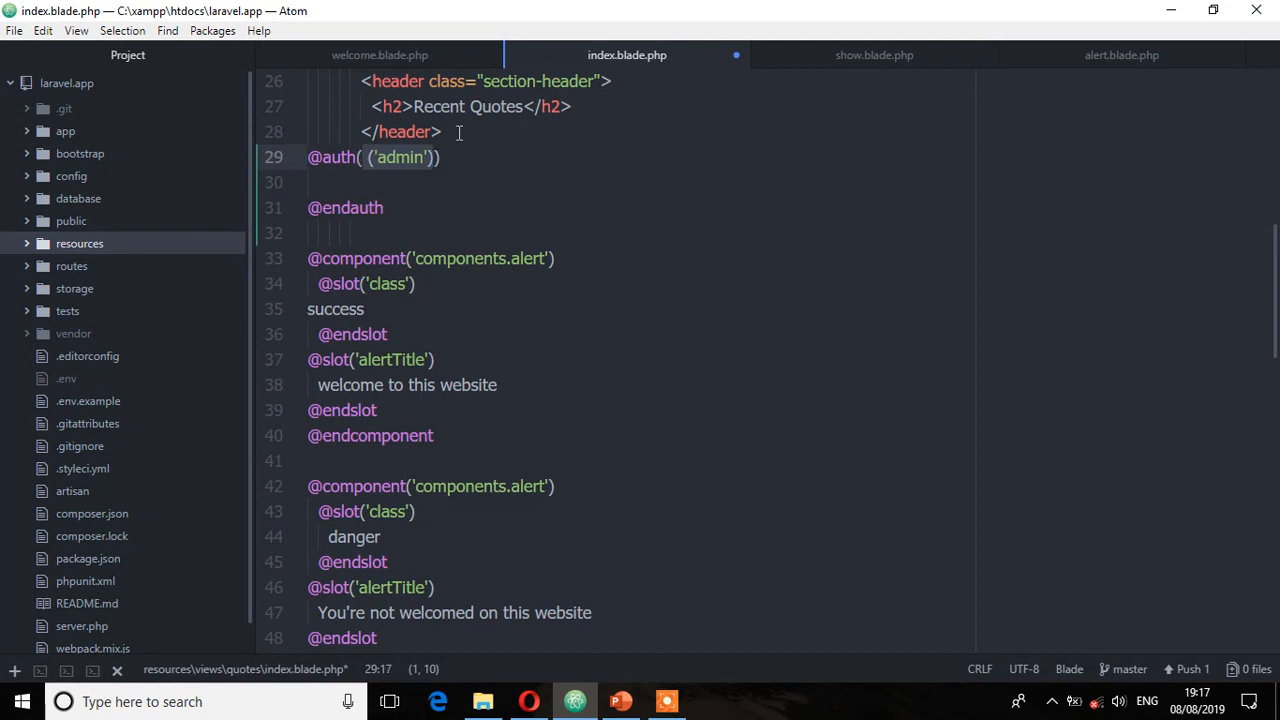
pyautogui.press('Backspace')
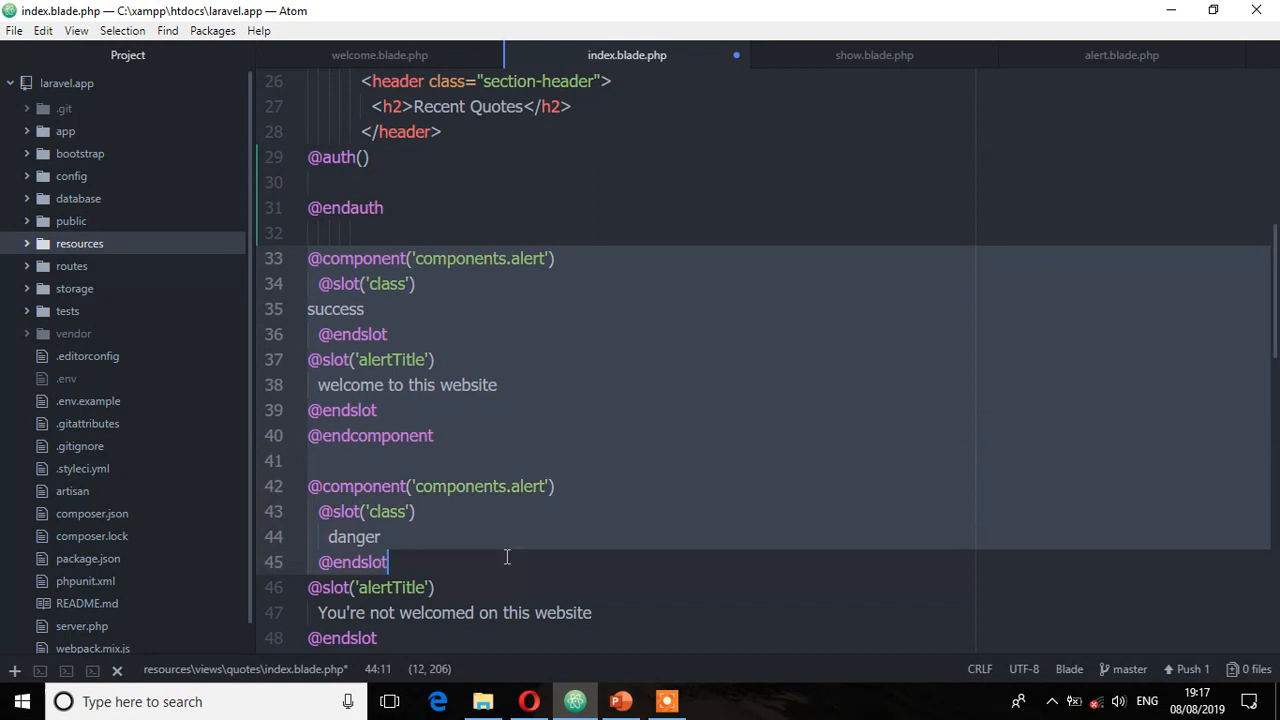
pyautogui.scroll(-3)
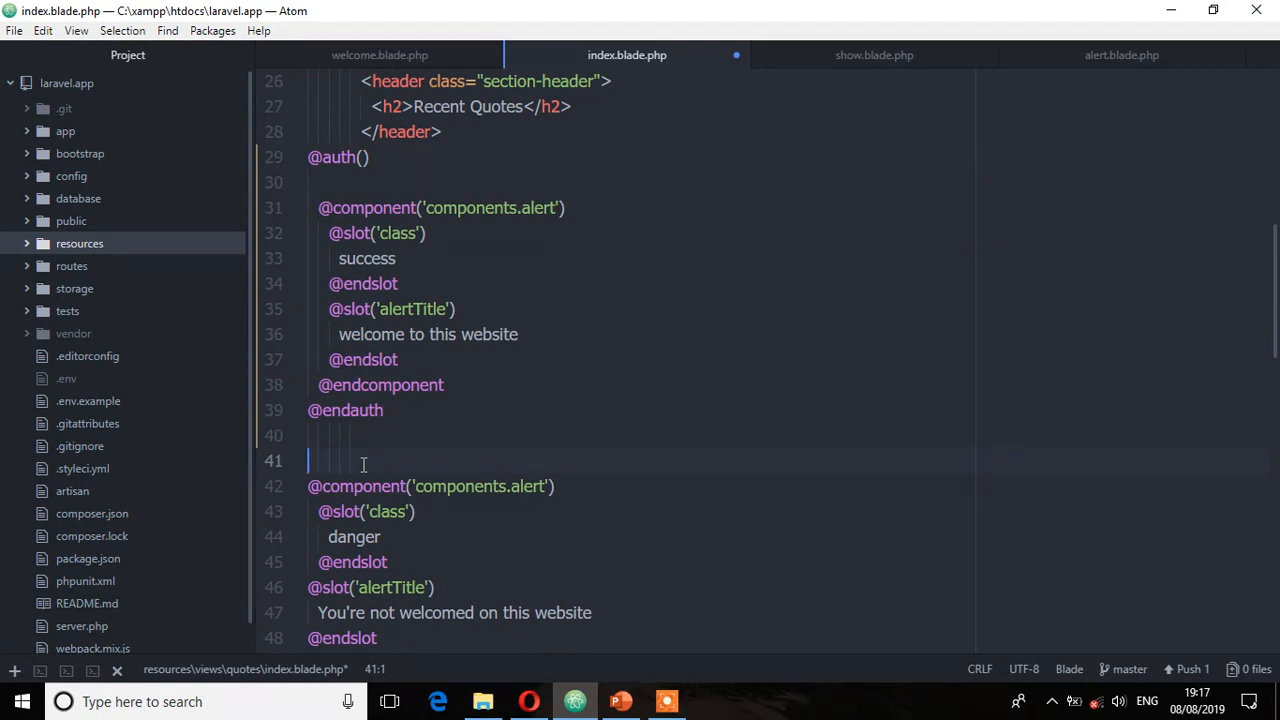
pyautogui.write('@guest')
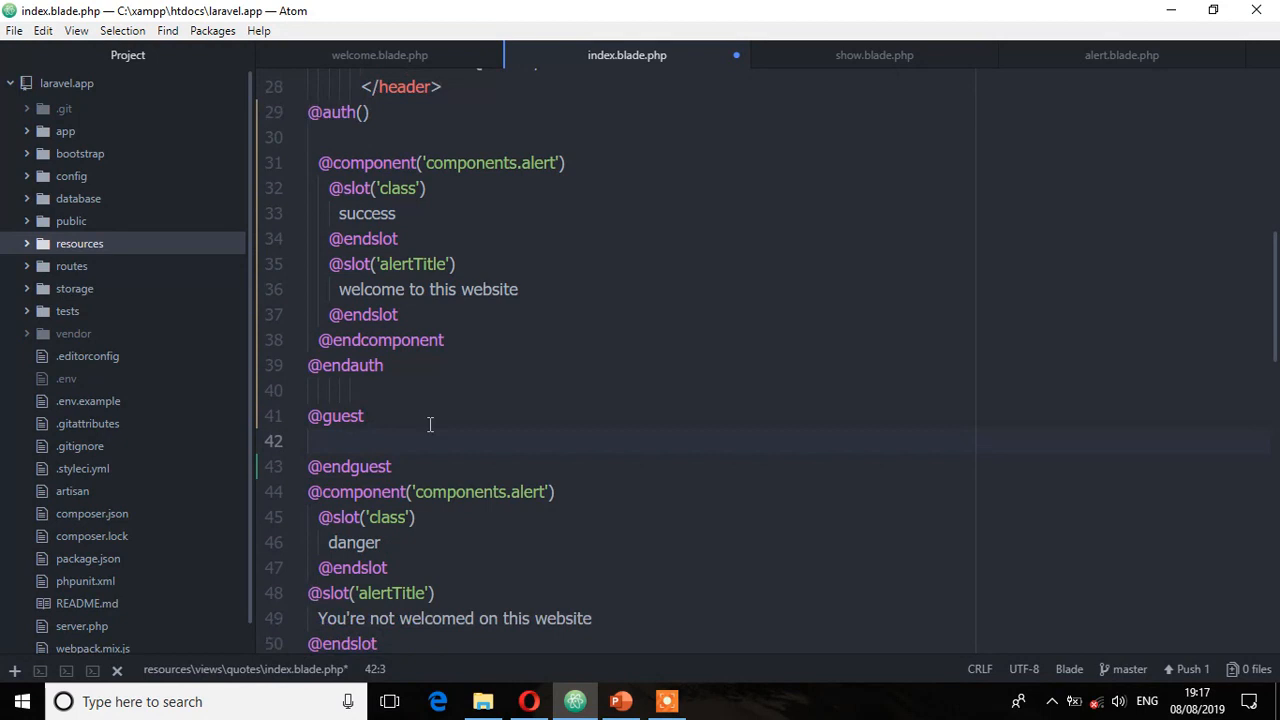
pyautogui.scroll(-3)
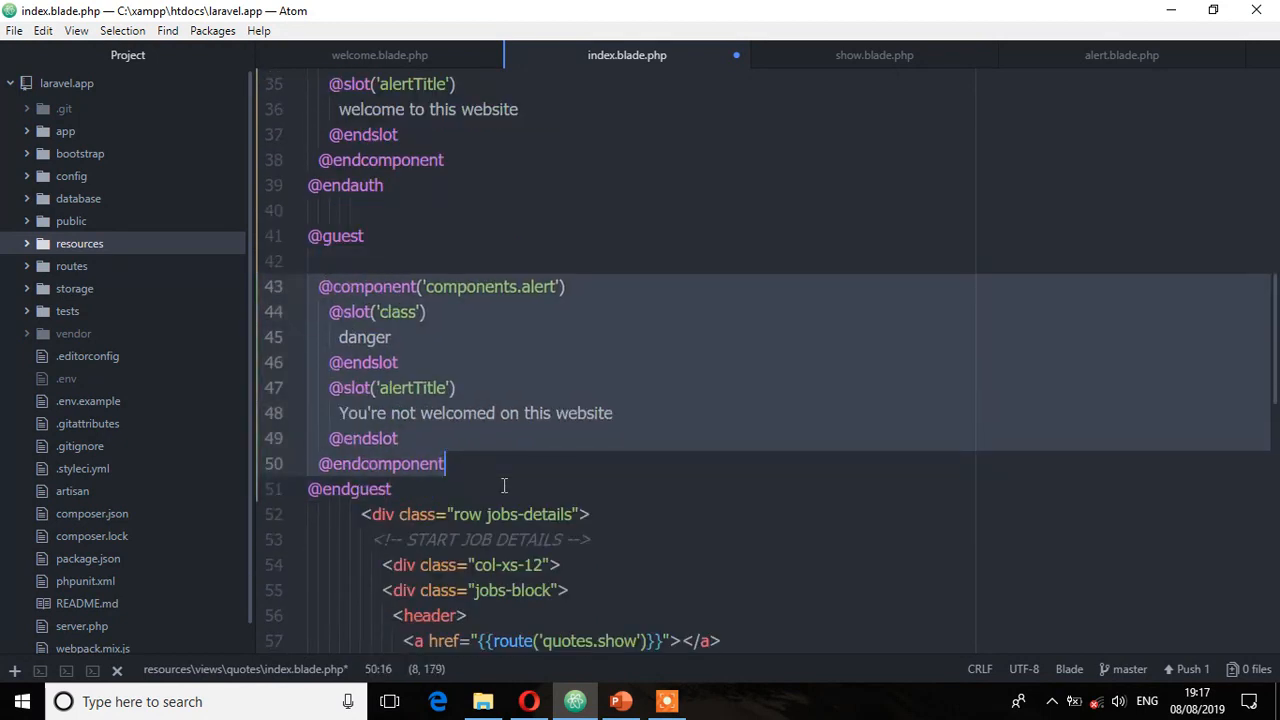
pyautogui.click(348, 260)
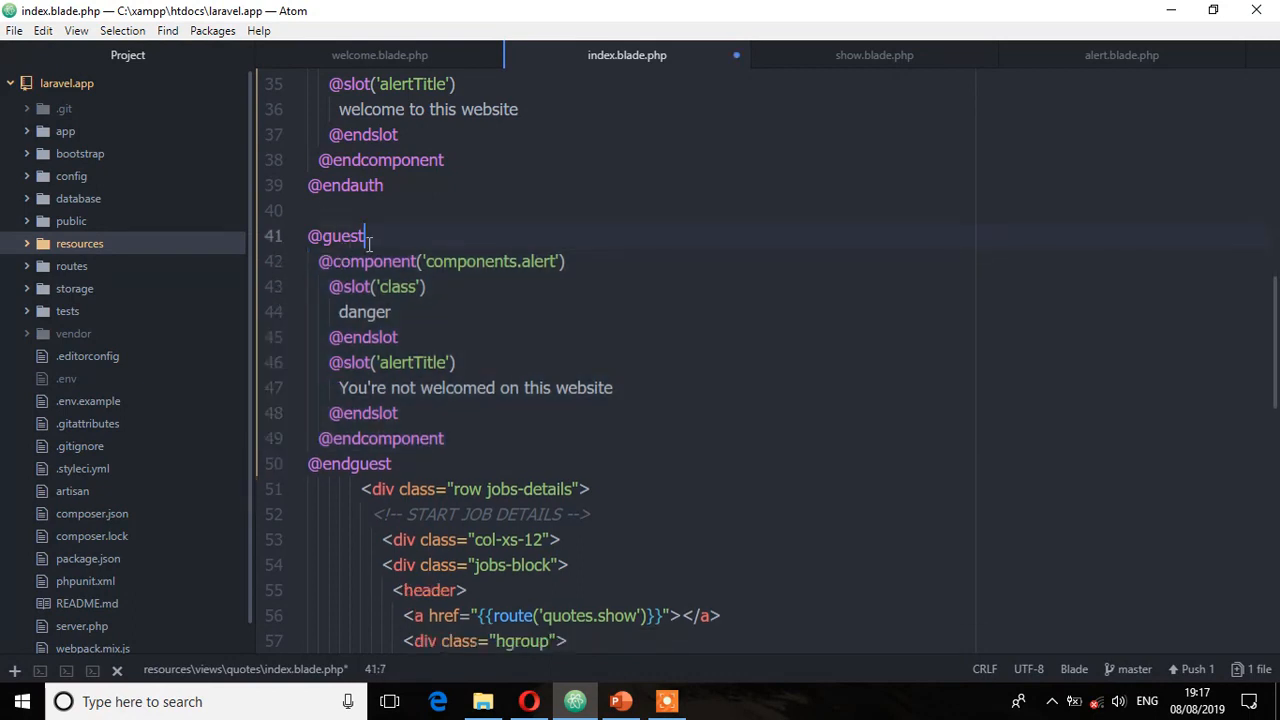
pyautogui.click(334, 236)
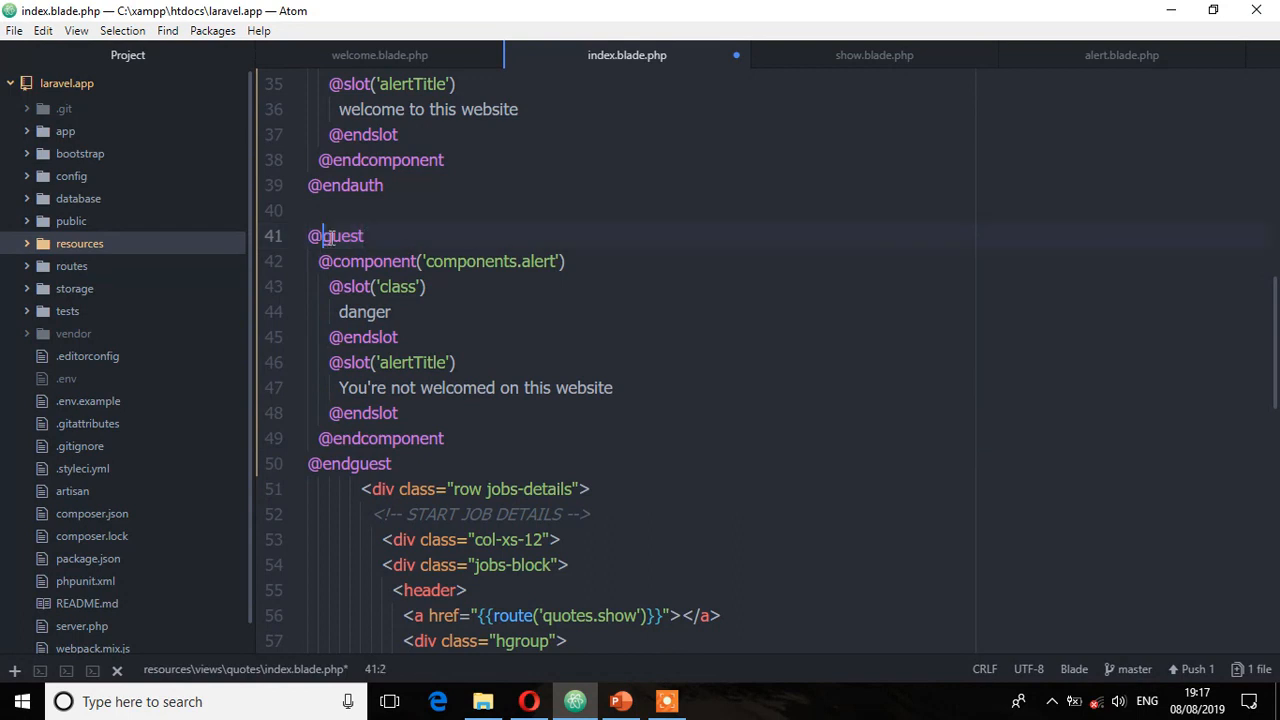
pyautogui.scroll(3)
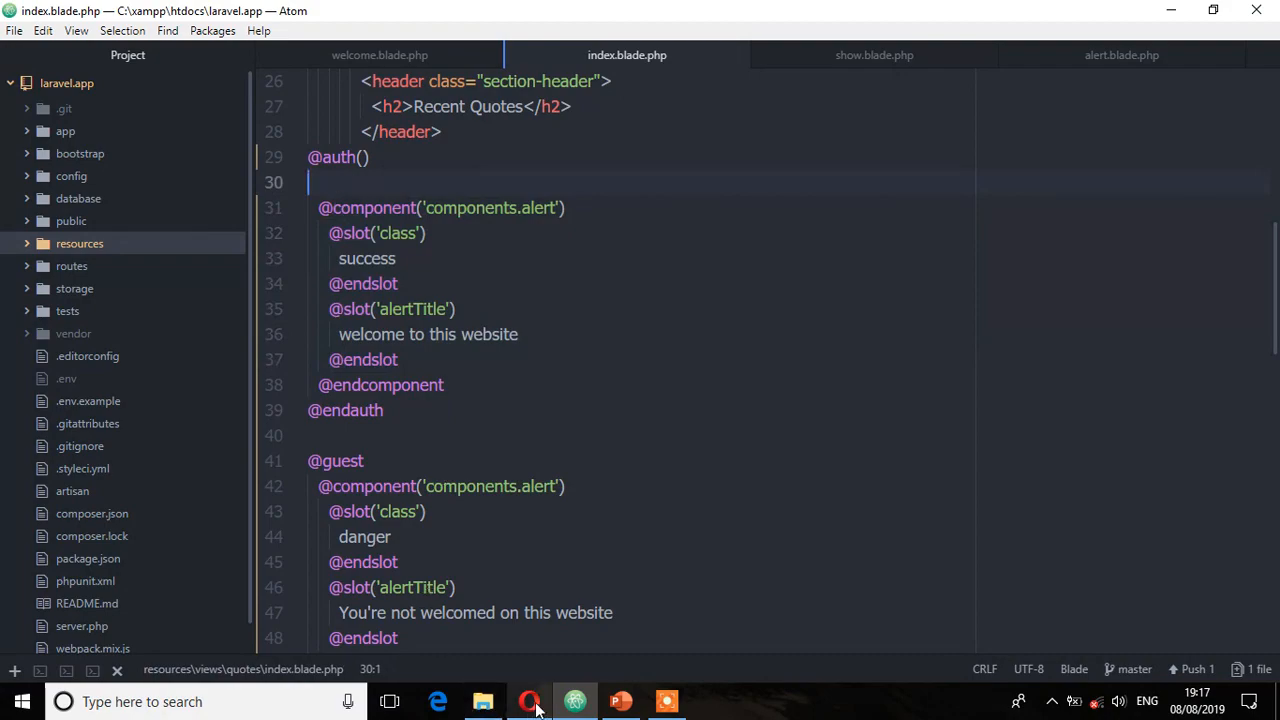
# Step: Reload the quotes page in Opera so only the 'You're Not Welcomed On This Website' alert shows
pyautogui.click(530, 700)
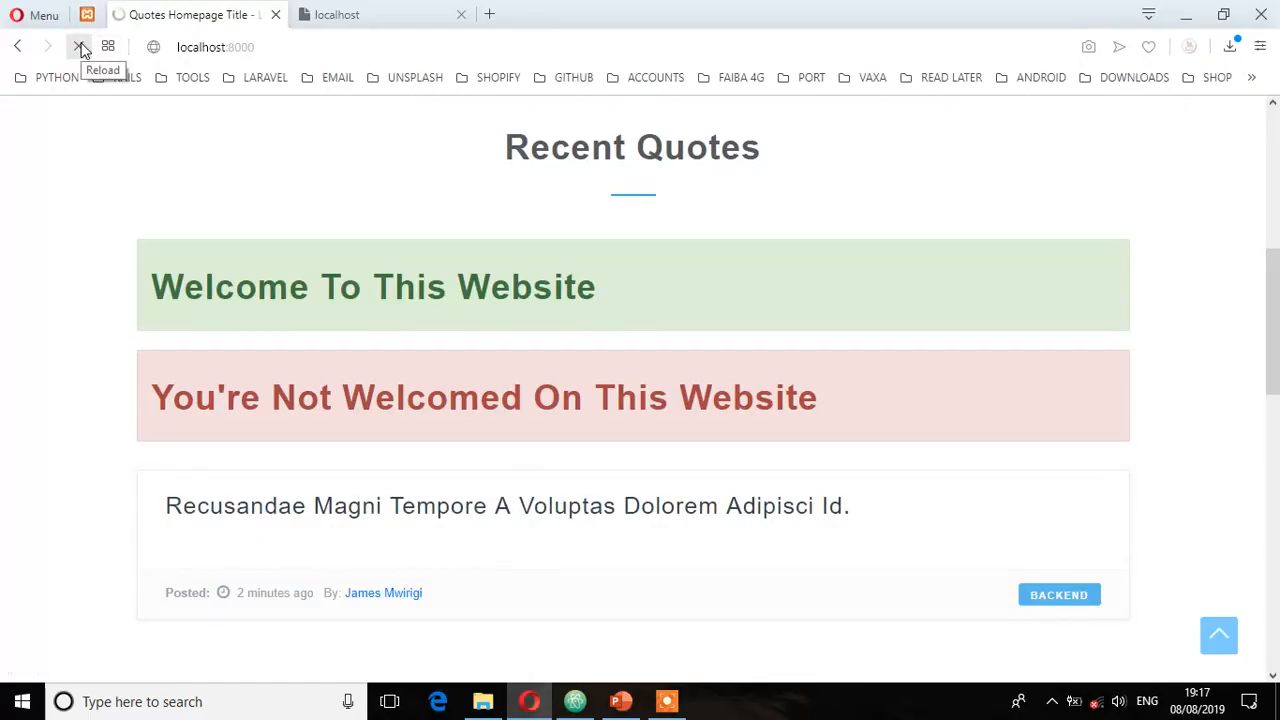
pyautogui.click(80, 46)
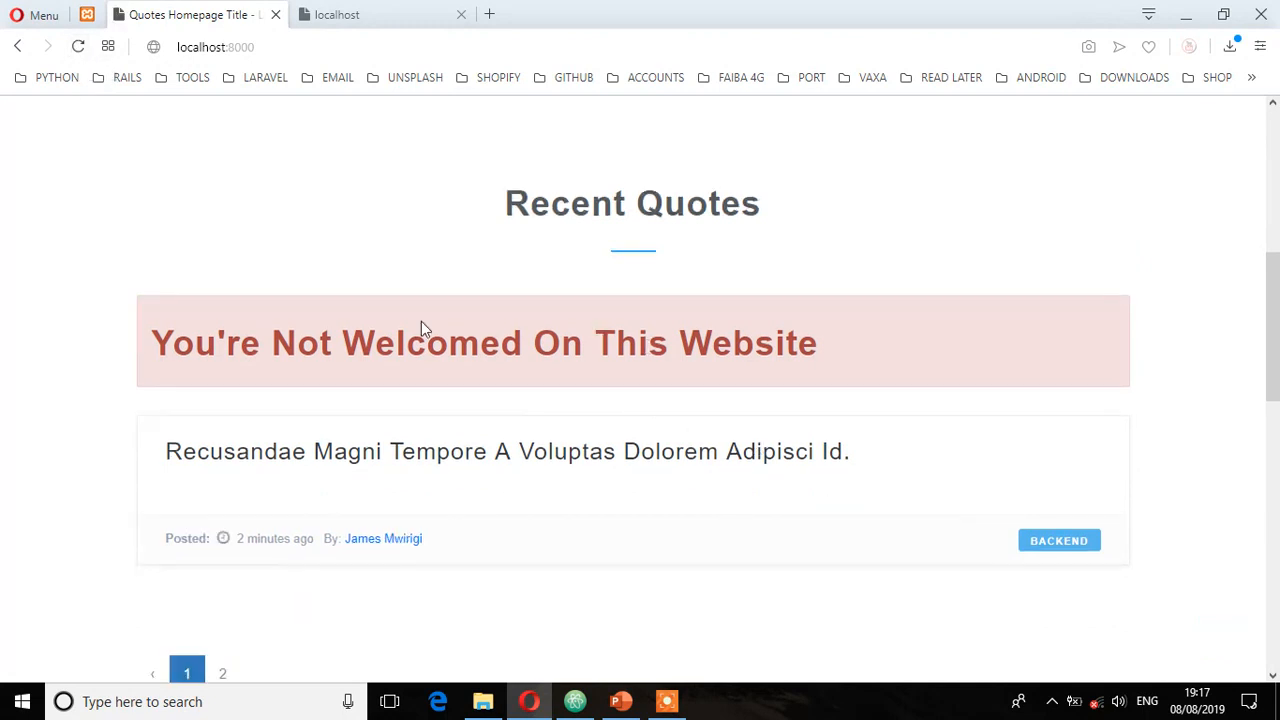
pyautogui.moveTo(196, 344); pyautogui.dragTo(640, 344)
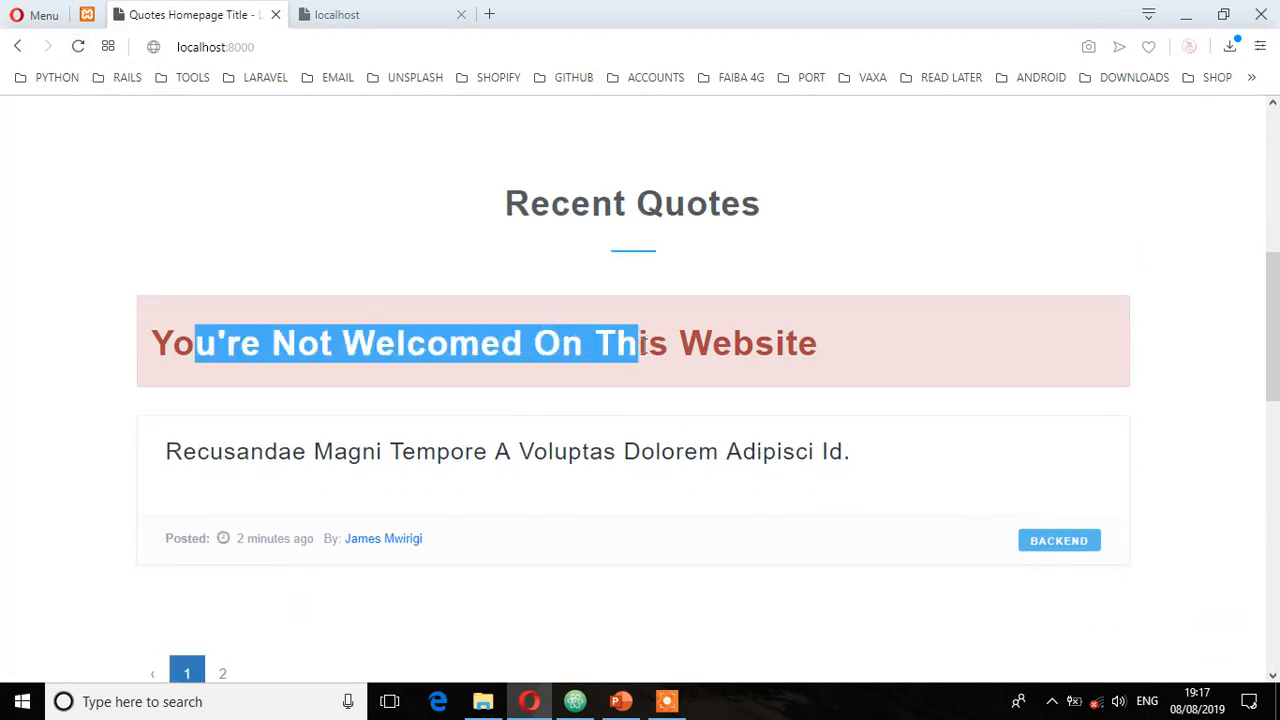
pyautogui.click(584, 344)
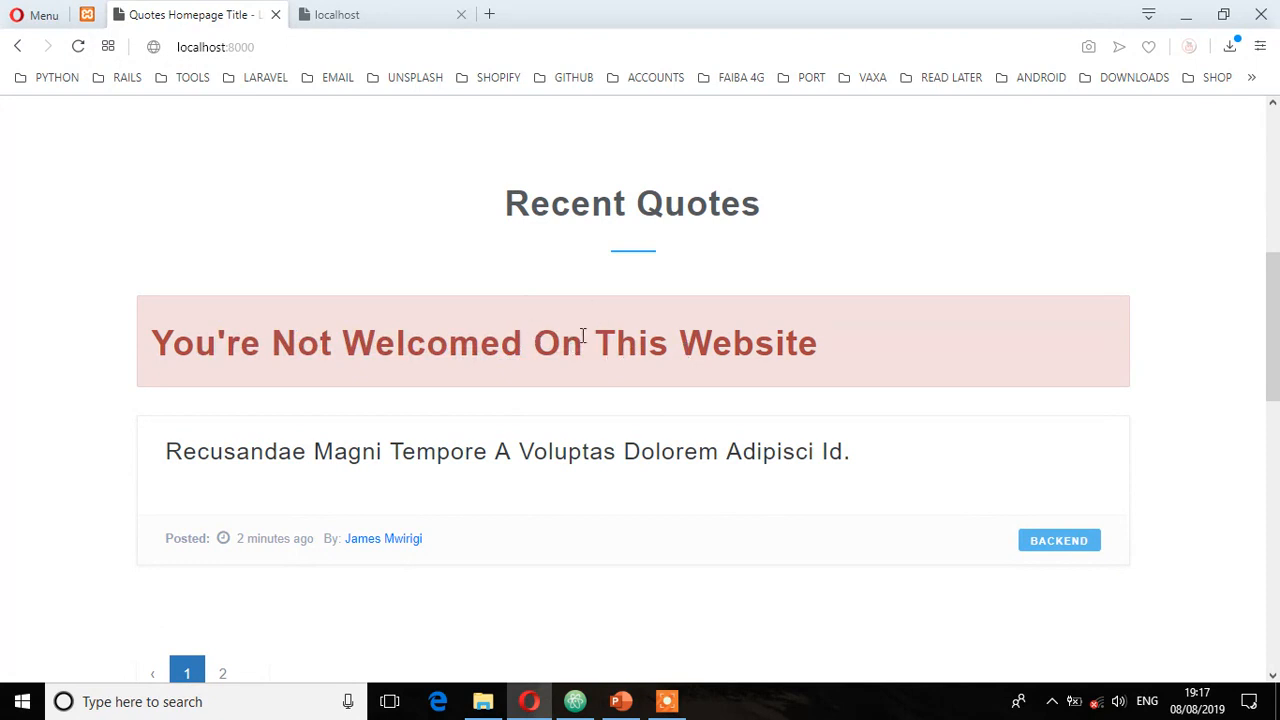
pyautogui.moveTo(616, 644)
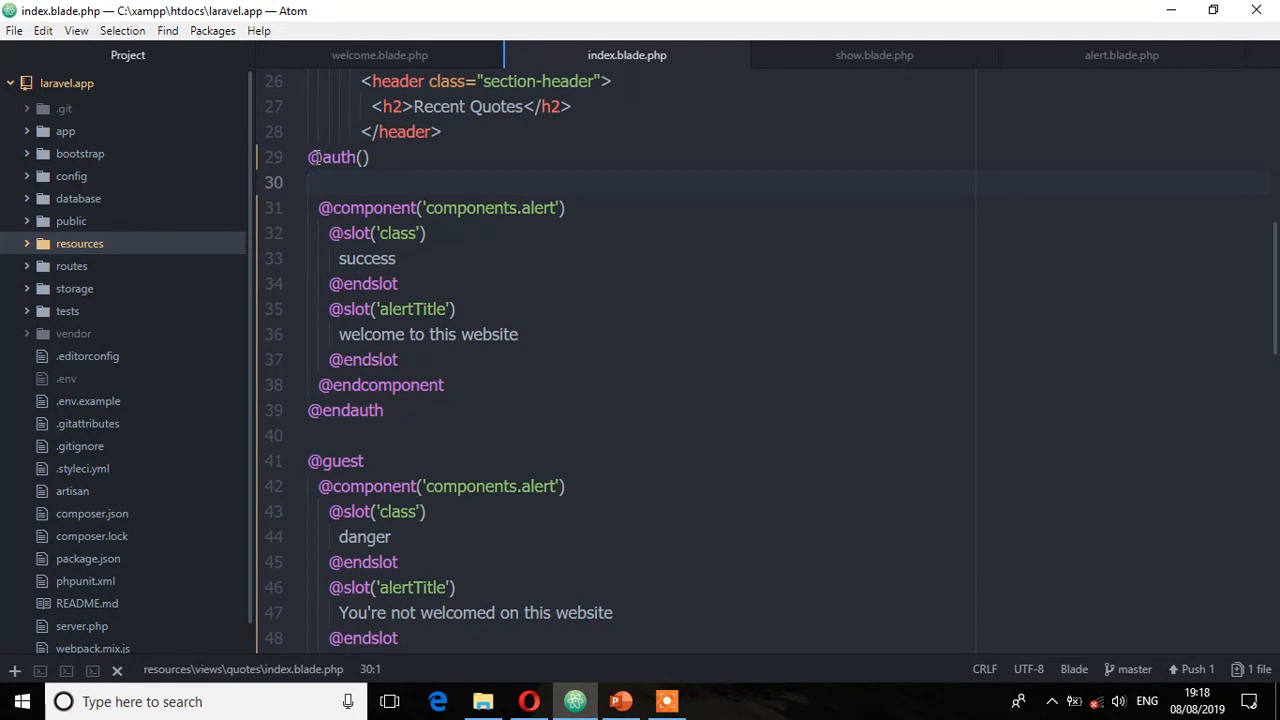
pyautogui.click(312, 182)
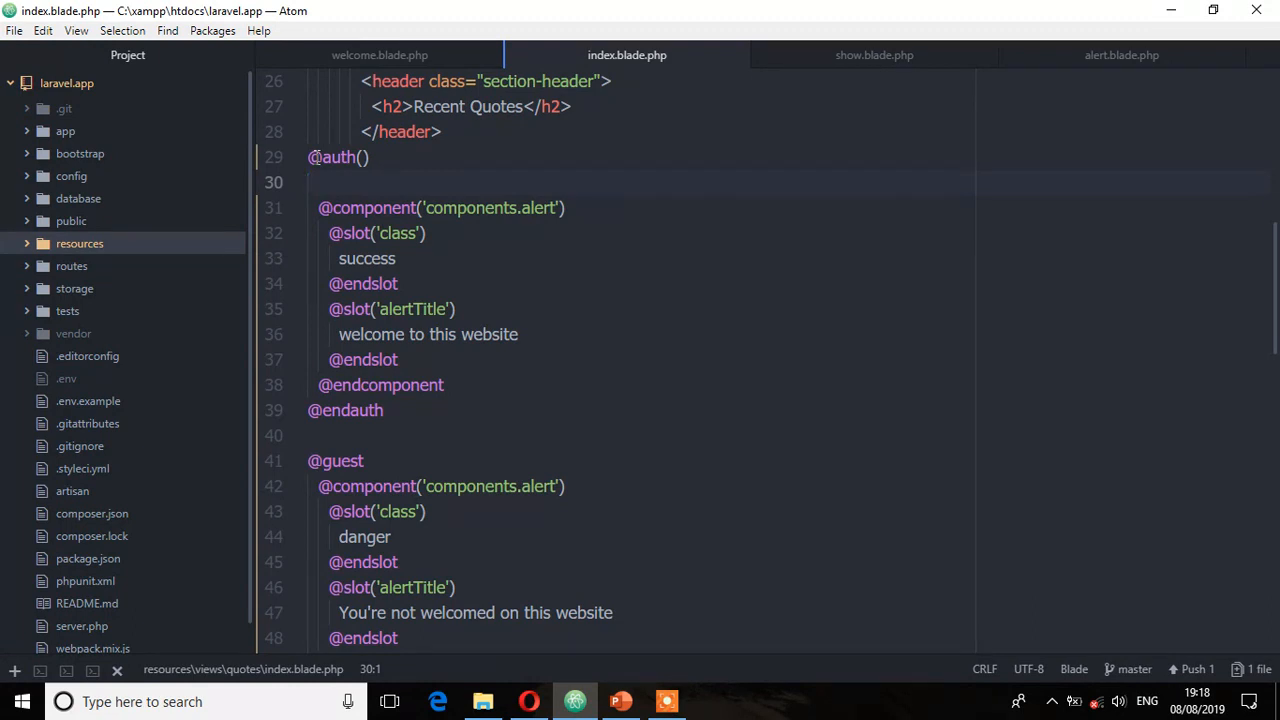
pyautogui.click(308, 182)
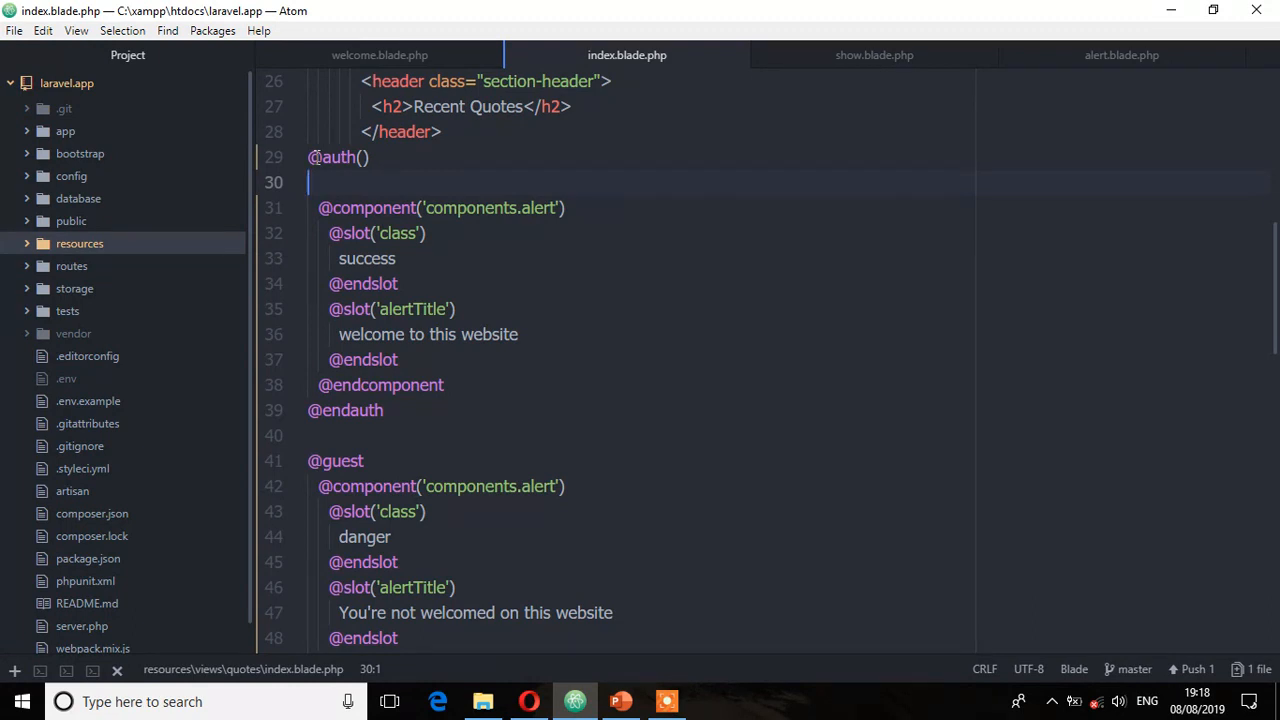